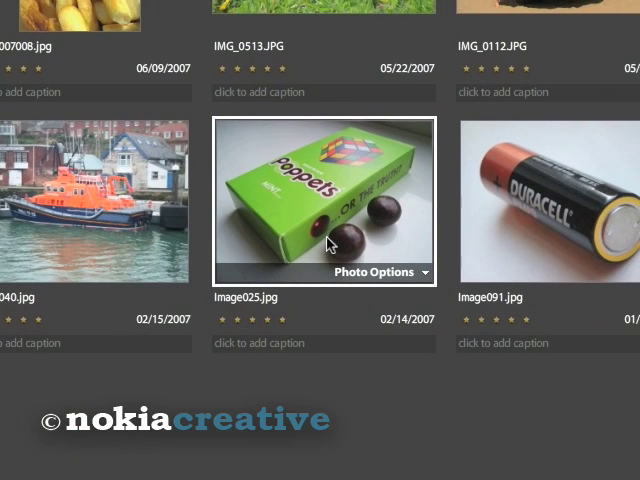
Open Image025.jpg, the green Poppets box photo, and choose the Pop Color effect
scroll("down", 3)
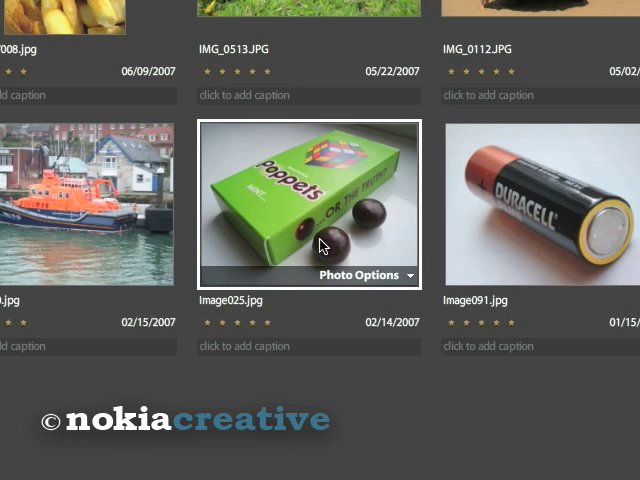
mouse_move(322, 245)
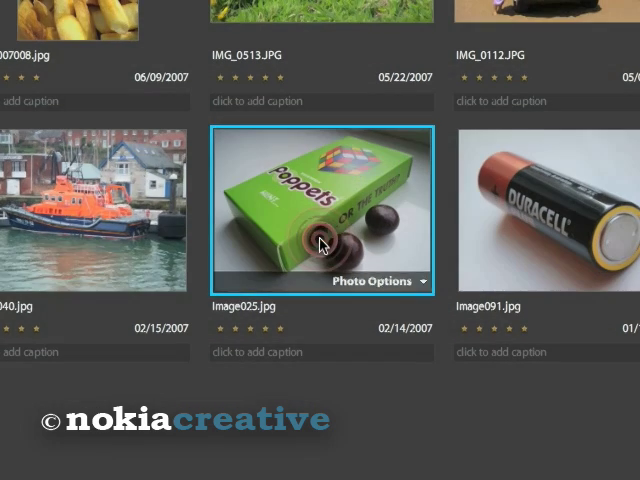
left_click(377, 281)
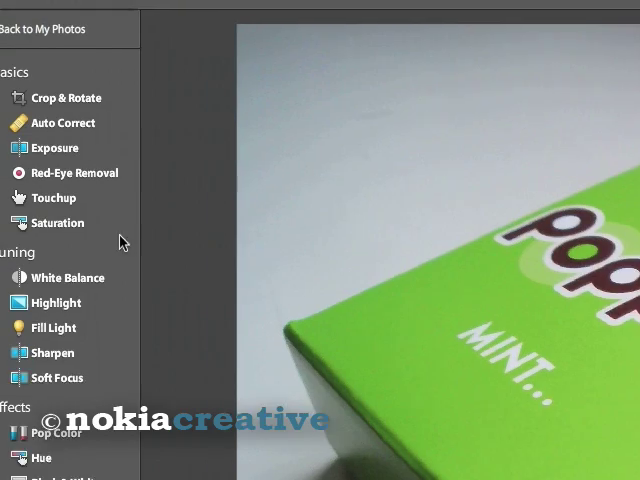
left_click(57, 222)
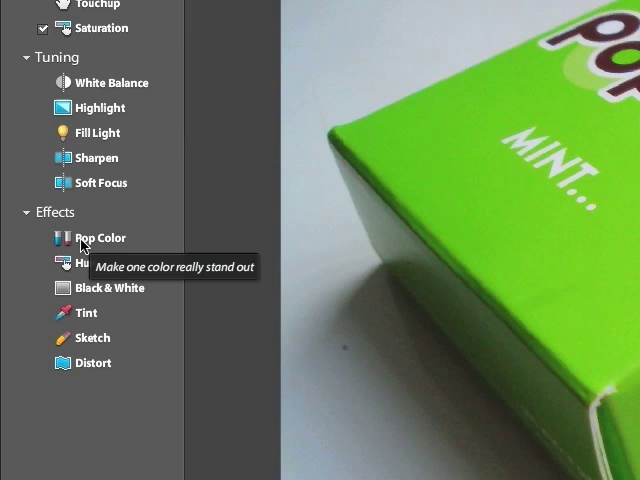
mouse_move(84, 246)
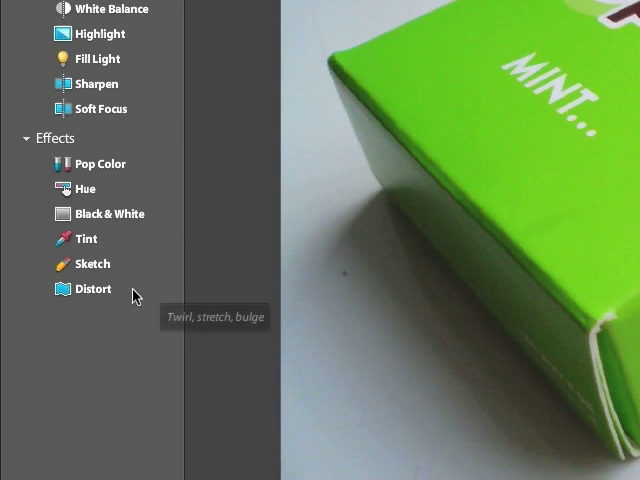
left_click(88, 232)
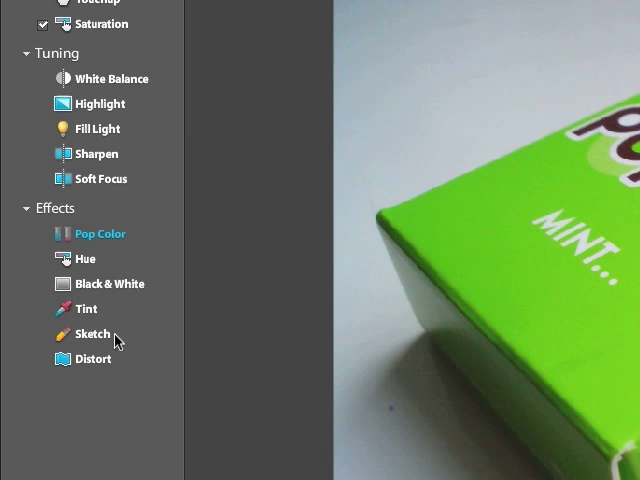
Pick green as the pop colour and apply the orange variation to the box
left_click(99, 233)
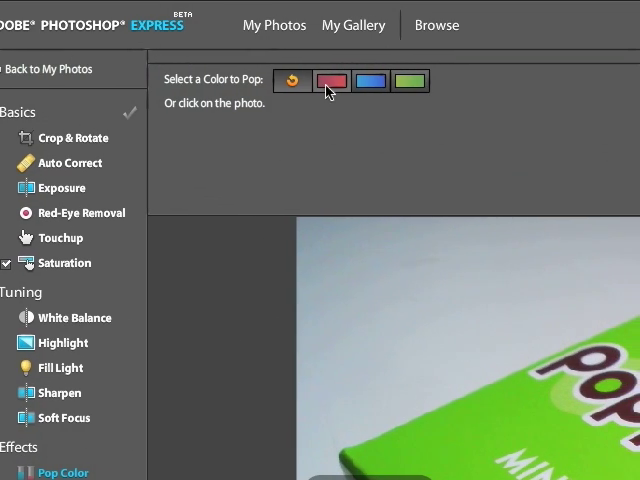
left_click(330, 81)
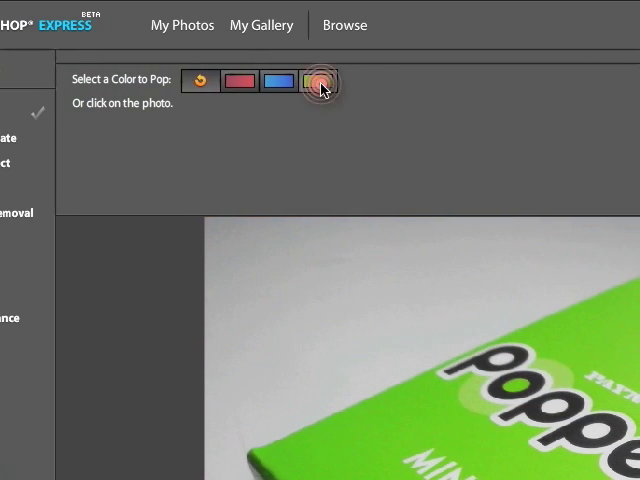
left_click(320, 80)
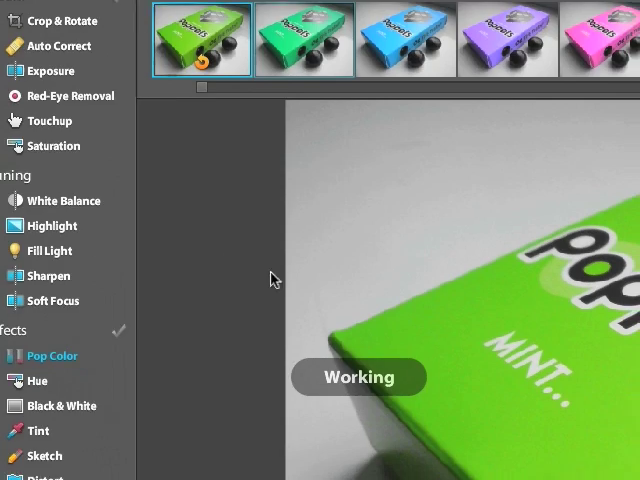
left_click(50, 355)
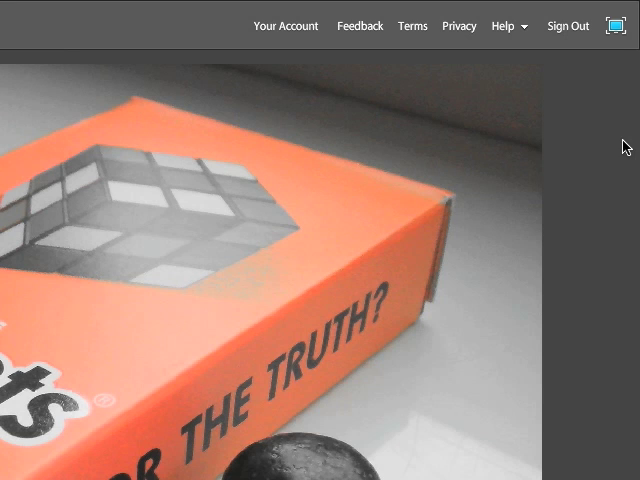
left_click(310, 25)
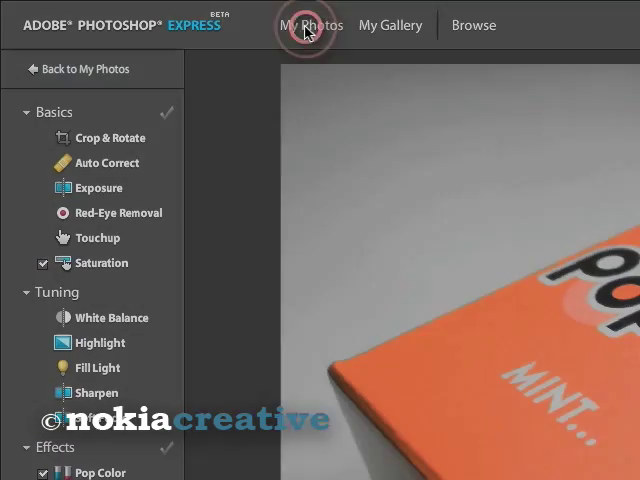
Go back to My Photos and open 07092006444.jpg for editing
left_click(312, 25)
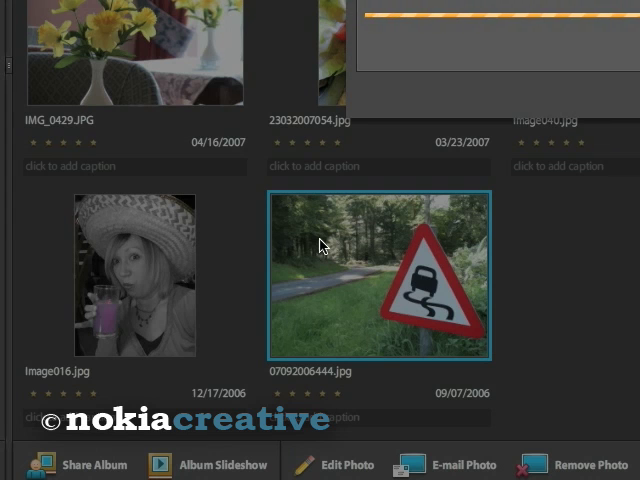
left_click(345, 464)
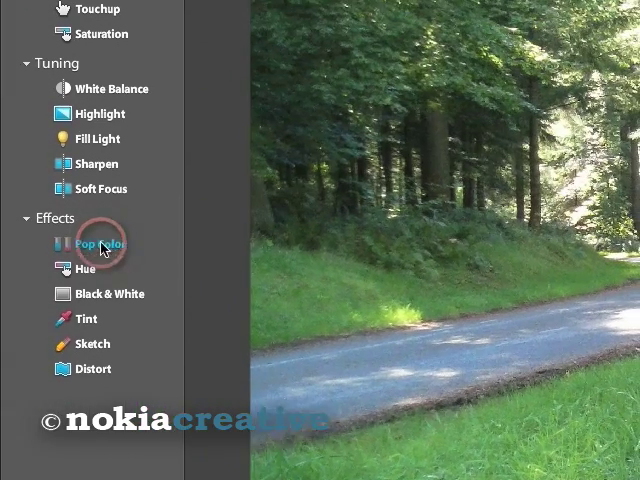
Apply Pop Color with red as the pop colour, turn it purple, and save
left_click(89, 243)
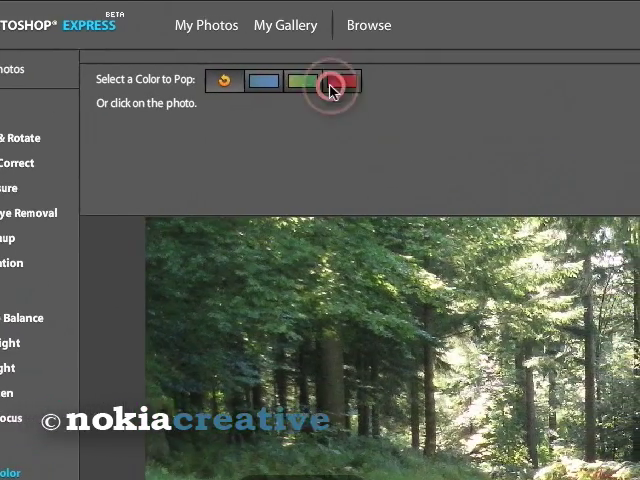
left_click(333, 81)
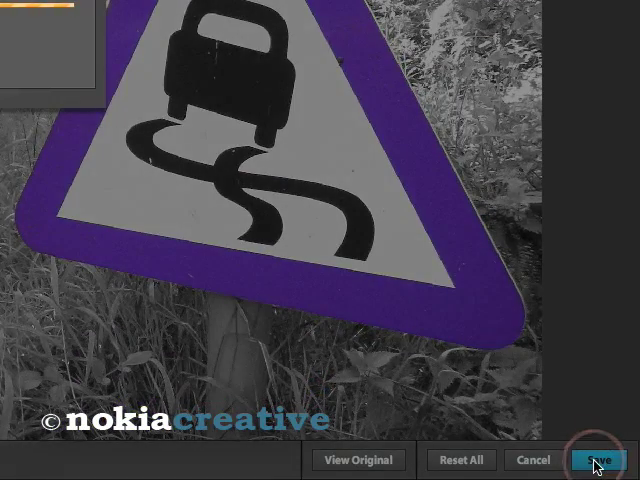
left_click(597, 460)
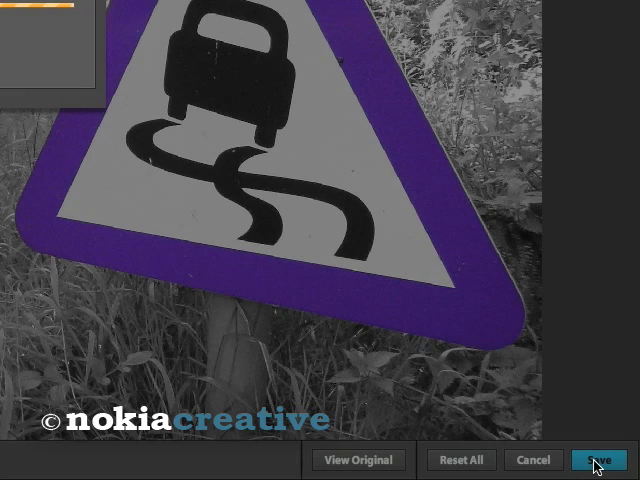